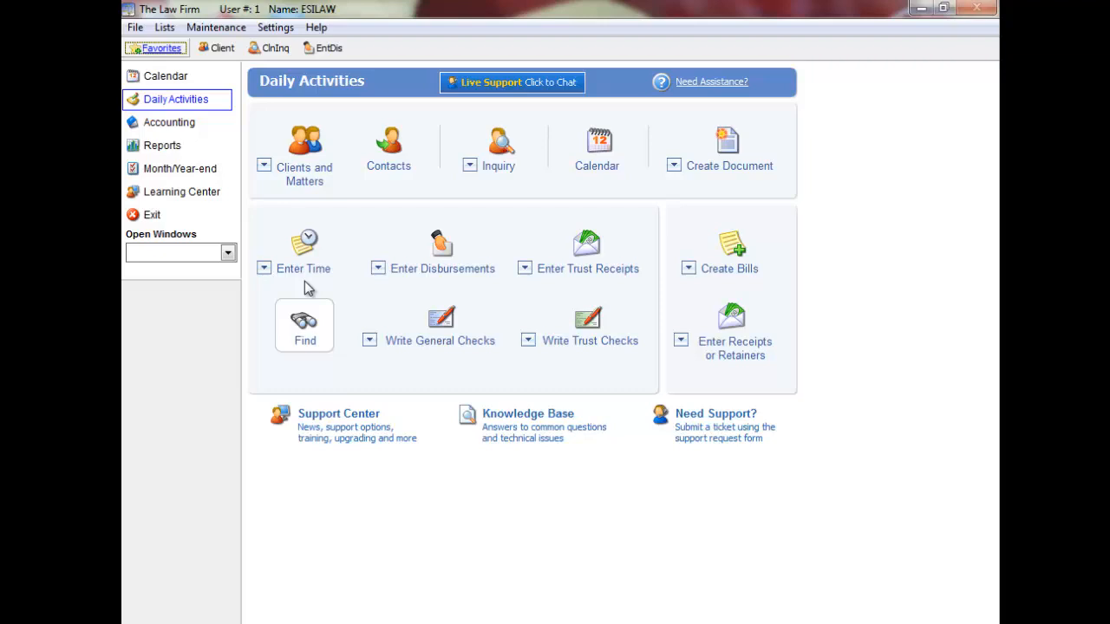
{"action": "mouse_move", "coordinate": [302, 268]}
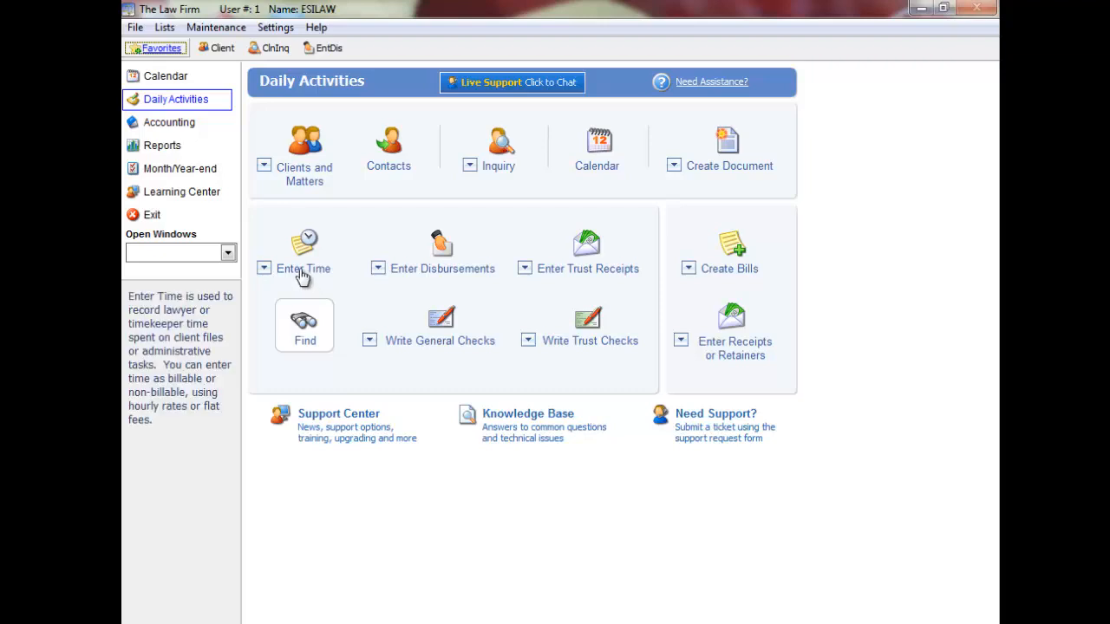
Open the Enter Time window from the Daily Activities page.
{"action": "left_click", "coordinate": [304, 243]}
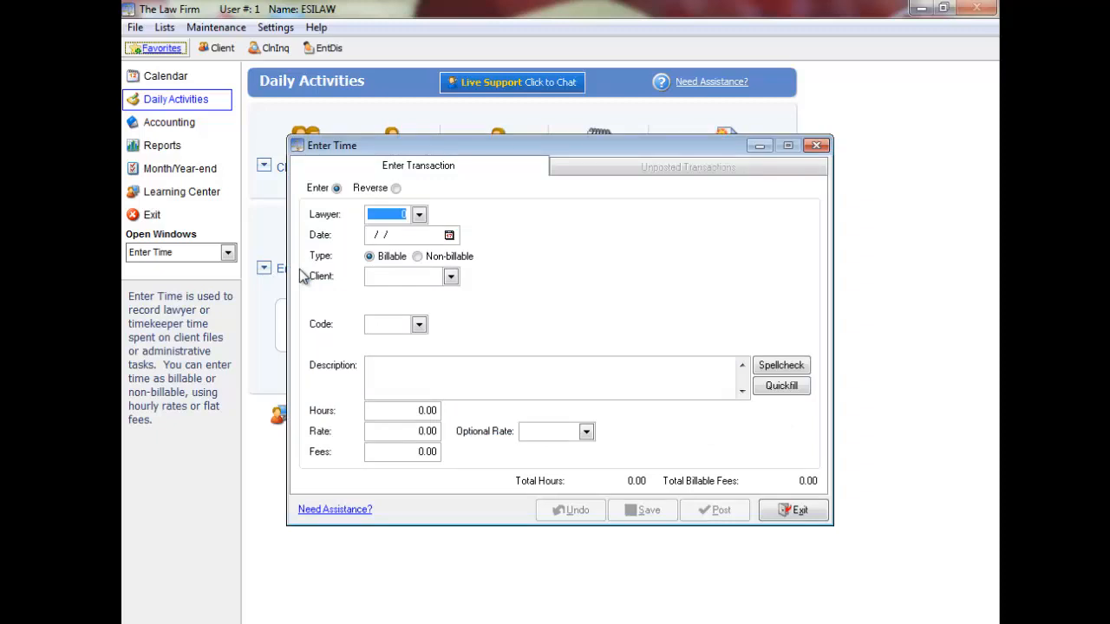
Fill the entry with lawyer 1 on 10/23/2012, client 1000001 Anderson Windows, code 0.
{"action": "left_click", "coordinate": [419, 214]}
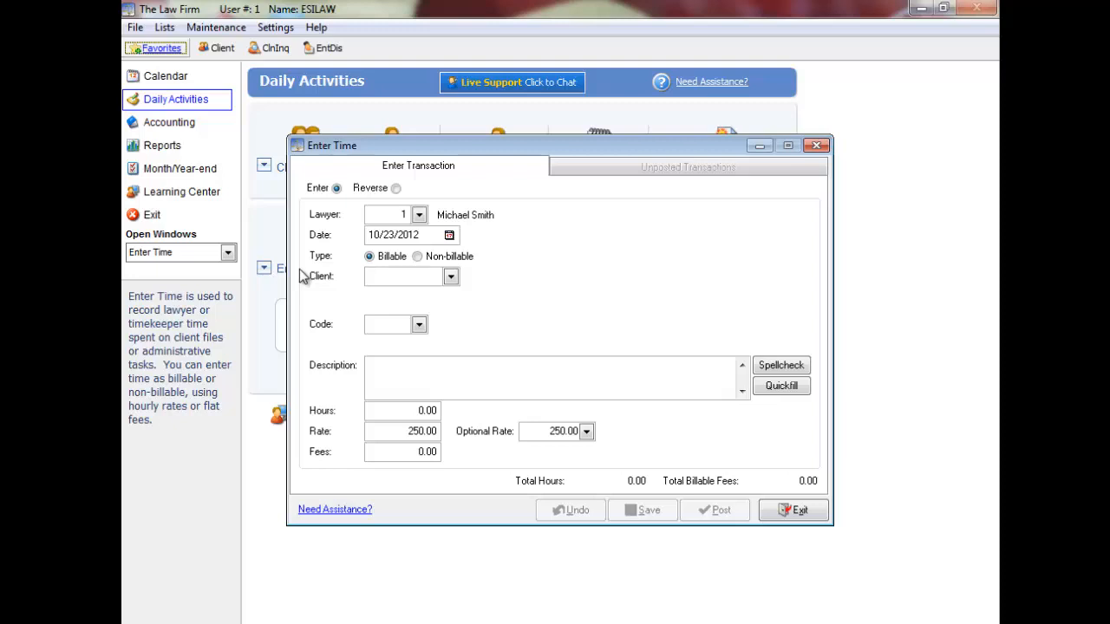
{"action": "left_click", "coordinate": [450, 275]}
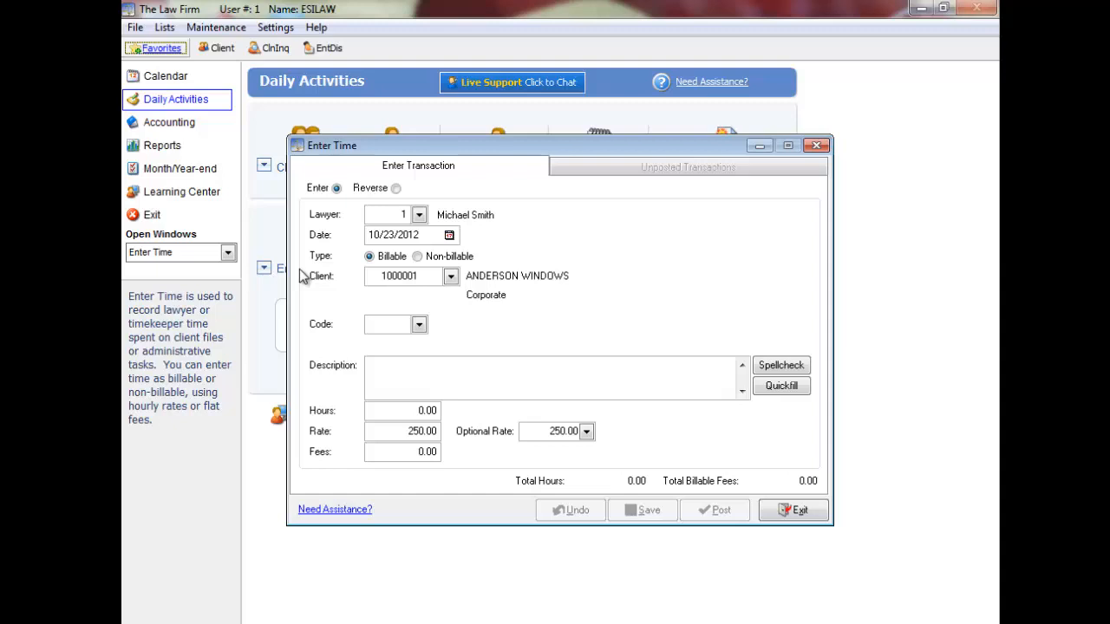
{"action": "left_click", "coordinate": [419, 324]}
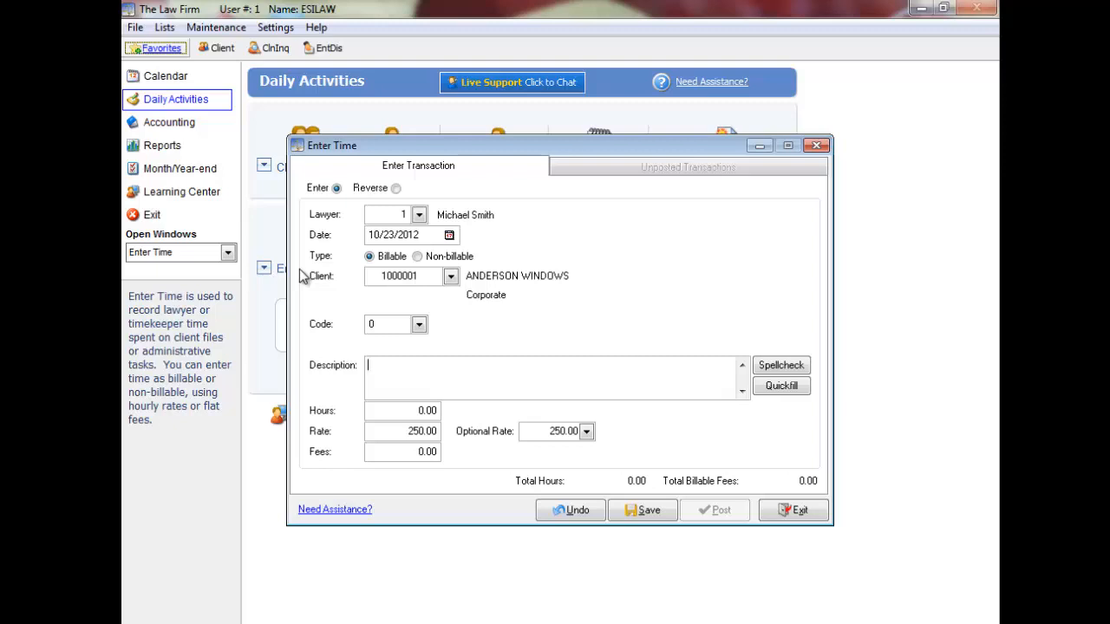
Describe the entry as 'Telephone call to client' and record 0.10 hours for 25.00 fees.
{"action": "type", "text": "t"}
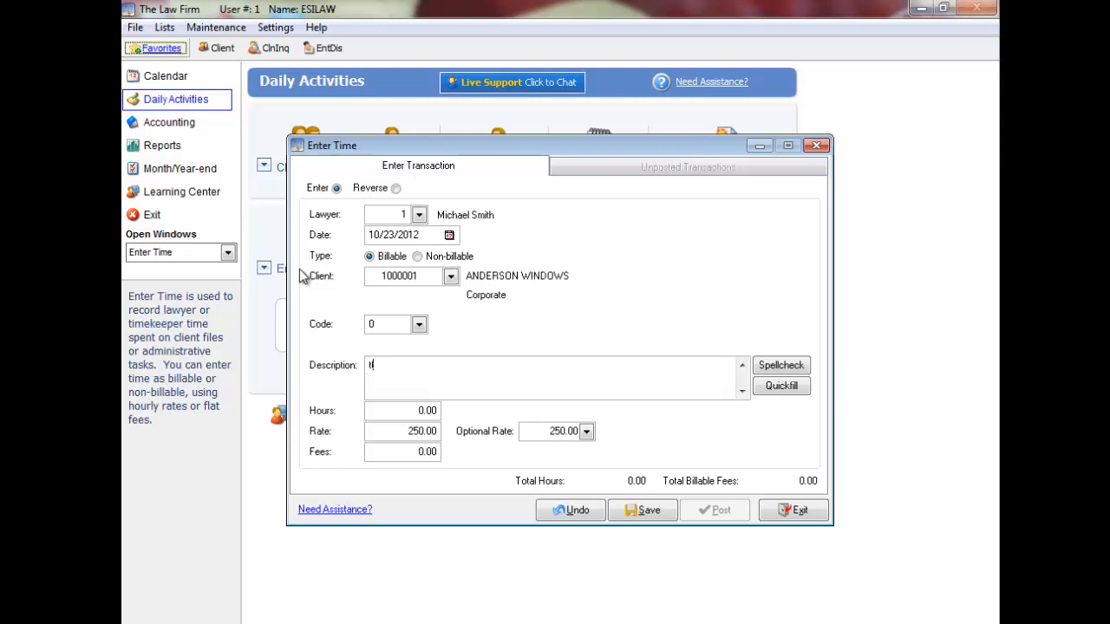
{"action": "type", "text": "t"}
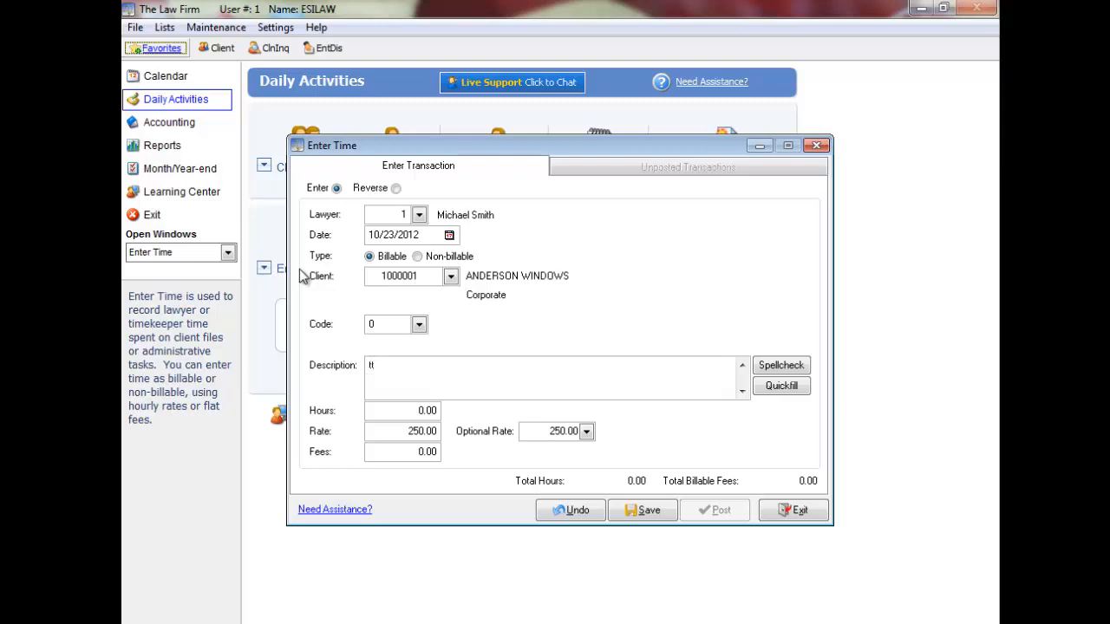
{"action": "type", "text": "Telephone call to"}
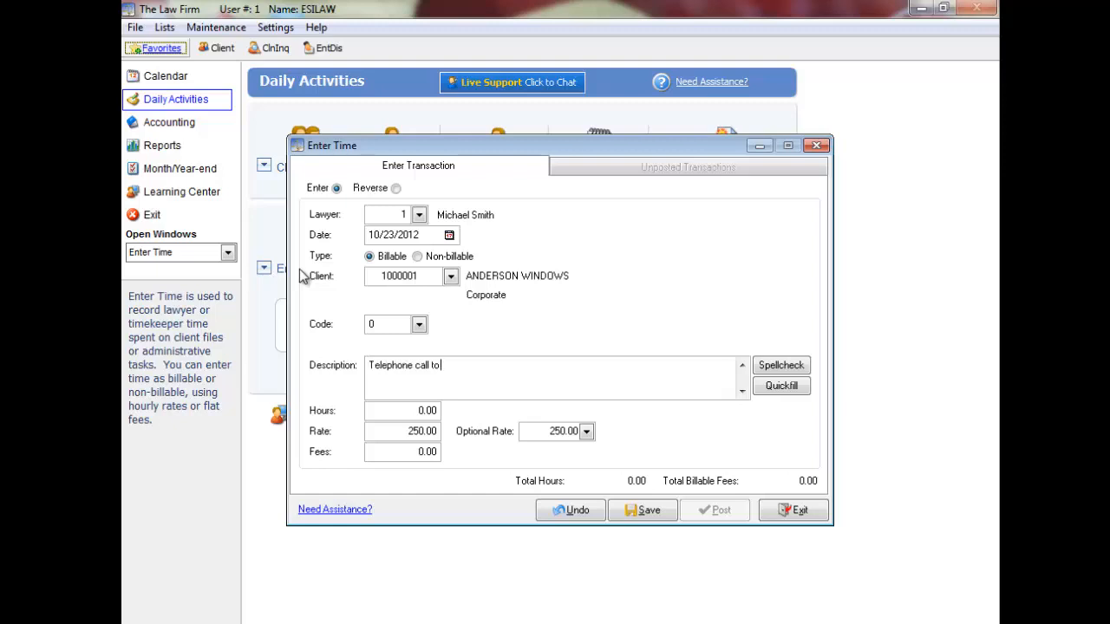
{"action": "type", "text": "c"}
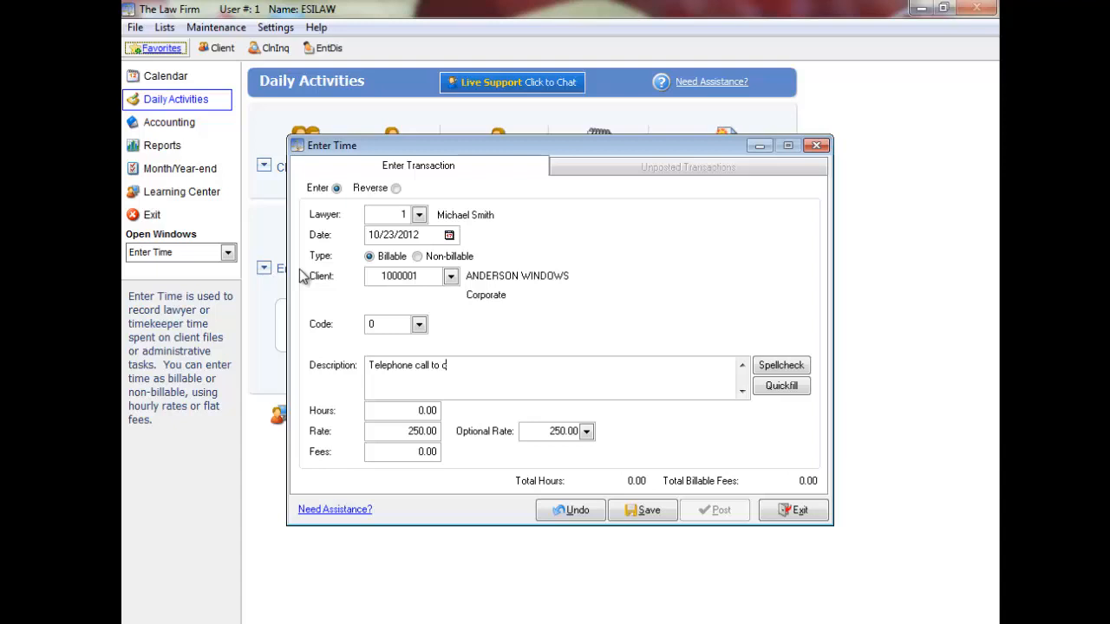
{"action": "type", "text": "lient"}
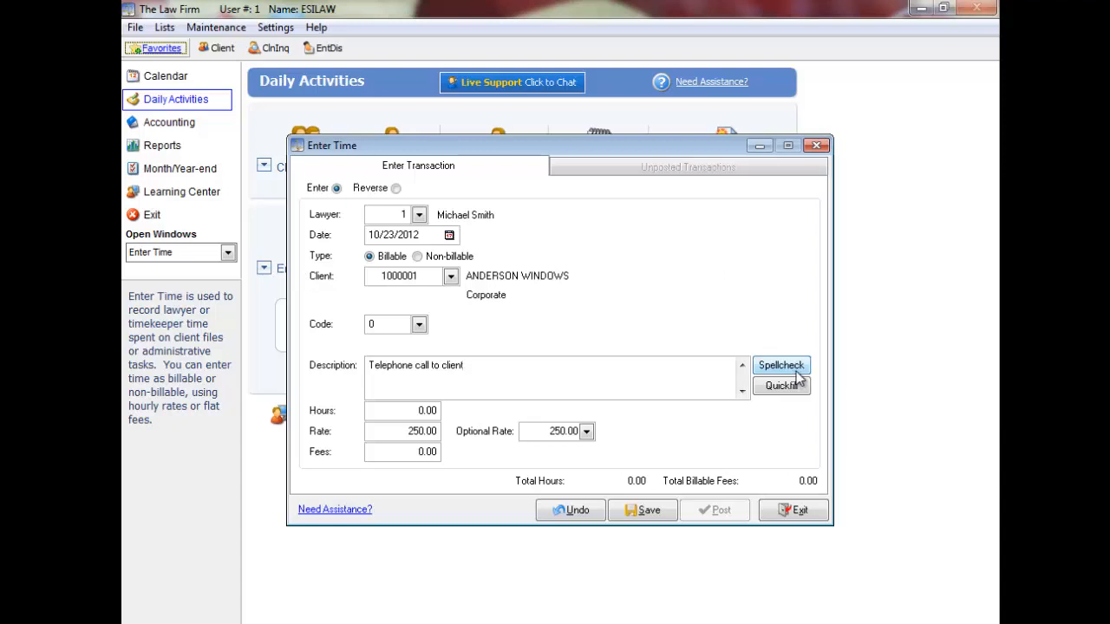
{"action": "left_click", "coordinate": [402, 410]}
{"action": "type", "text": "0.1"}
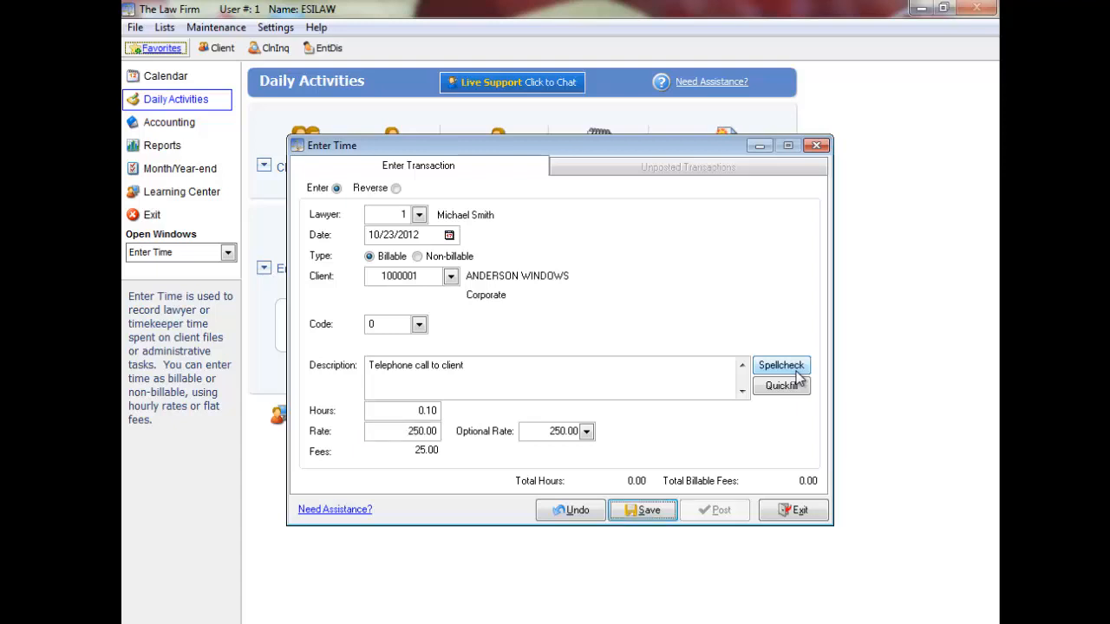
Save and post the telephone-call entry totalling 0.10 hours and 25.00 fees.
{"action": "left_click", "coordinate": [641, 509]}
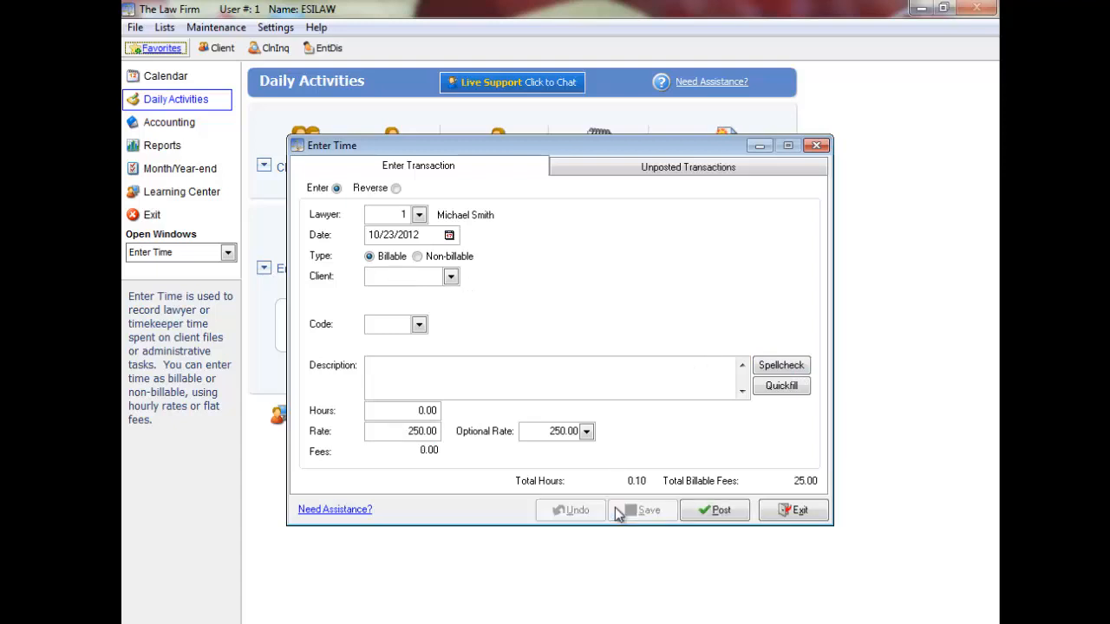
{"action": "left_click", "coordinate": [403, 275]}
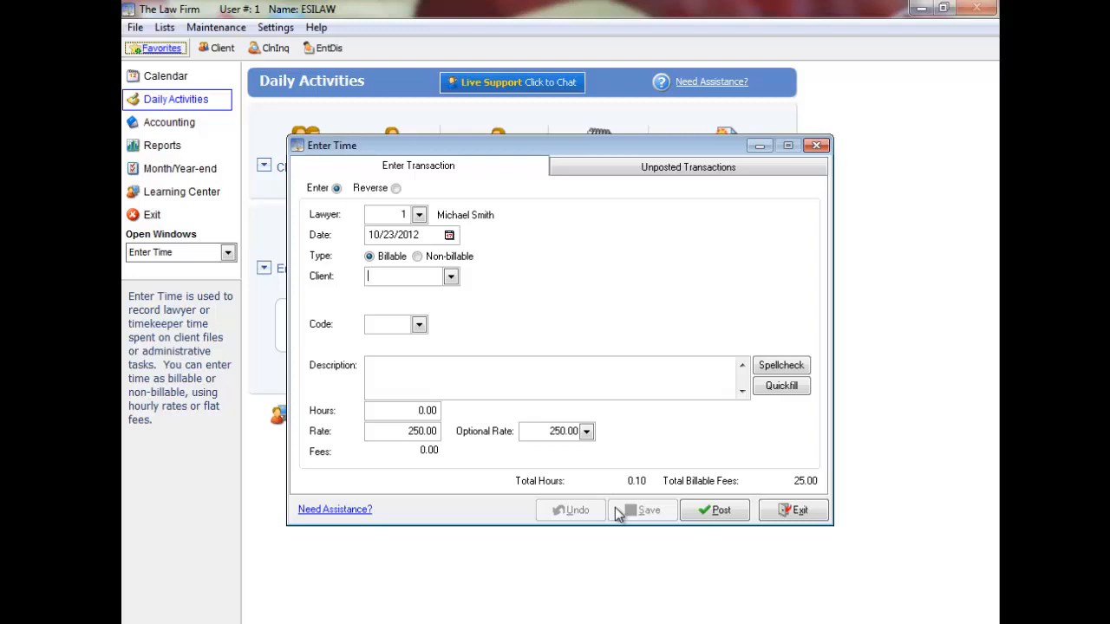
{"action": "mouse_move", "coordinate": [709, 192]}
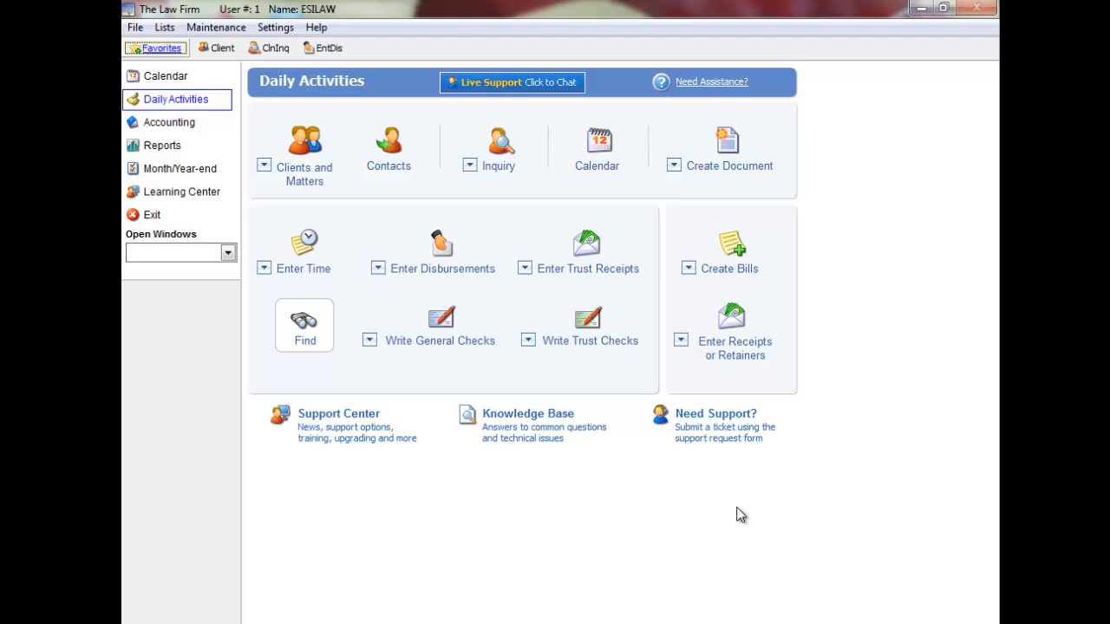
Reopen Enter Time and save a Reverse entry giving -0.10 hours and -25.00 fees.
{"action": "left_click", "coordinate": [305, 251]}
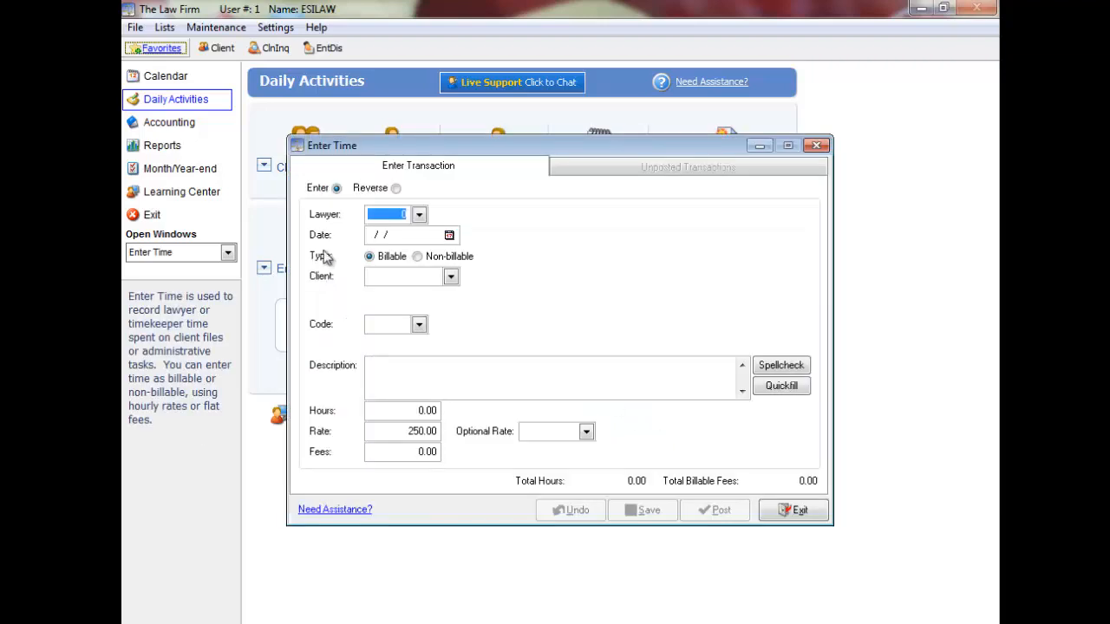
{"action": "mouse_move", "coordinate": [338, 201]}
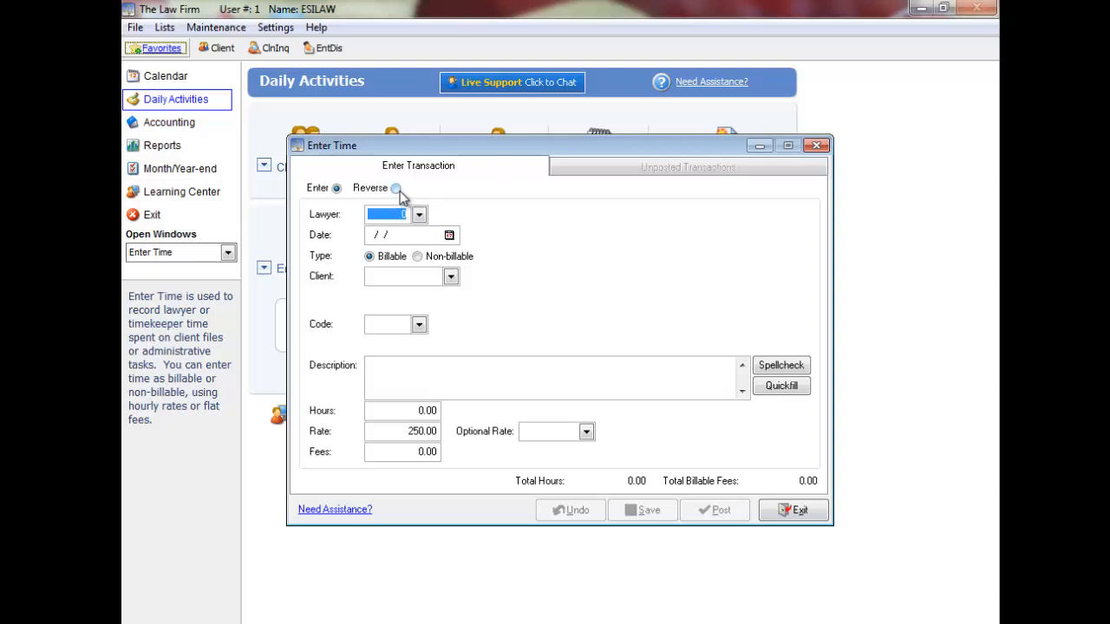
{"action": "left_click", "coordinate": [396, 188]}
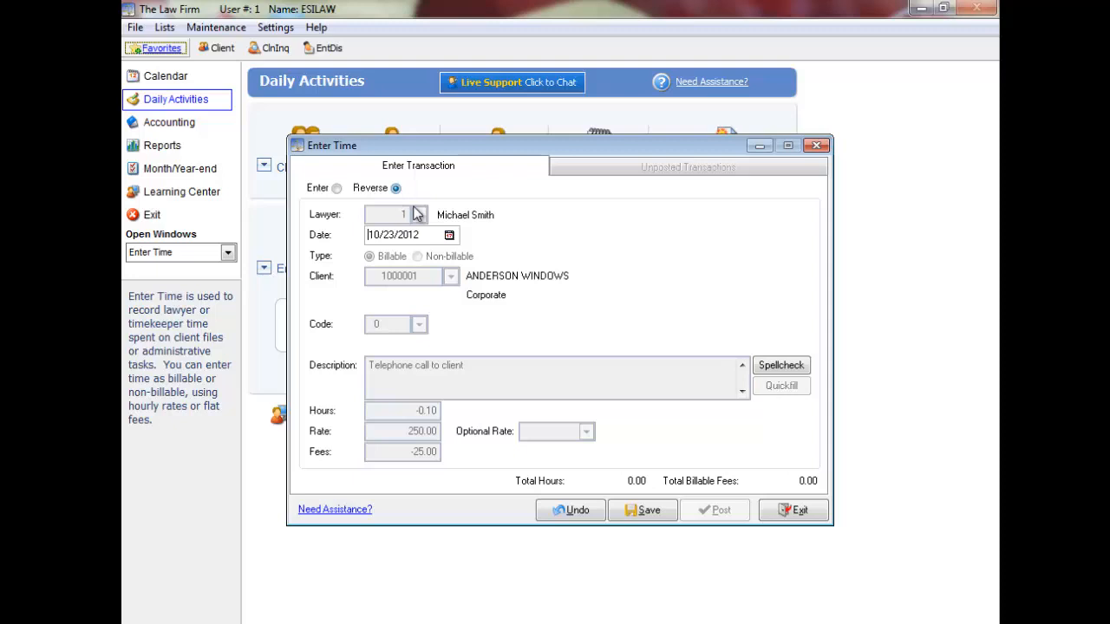
{"action": "left_click", "coordinate": [336, 188]}
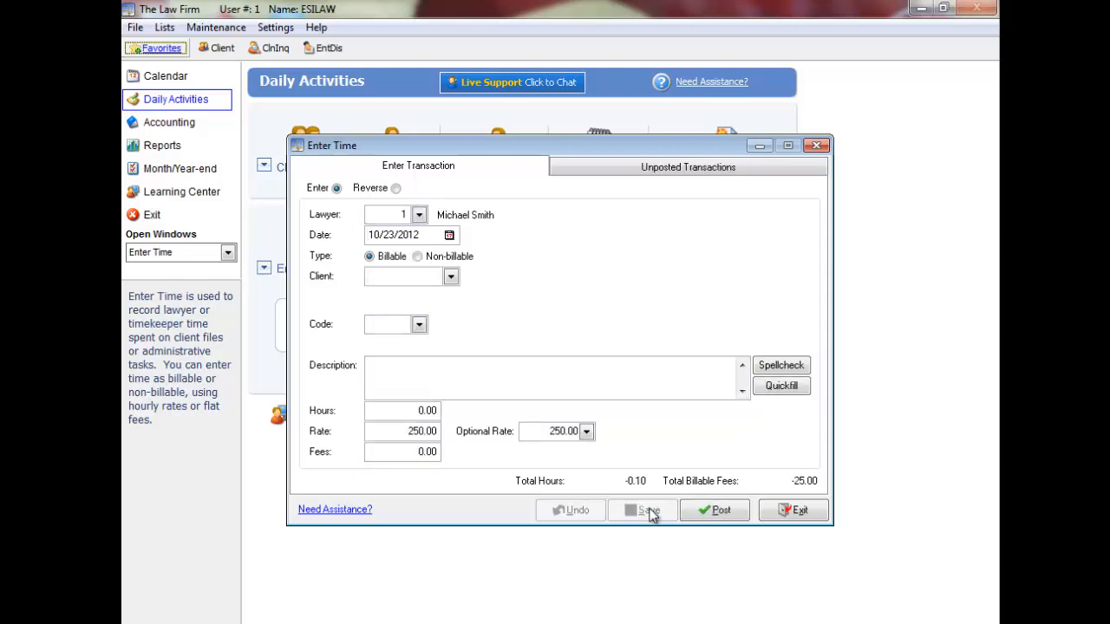